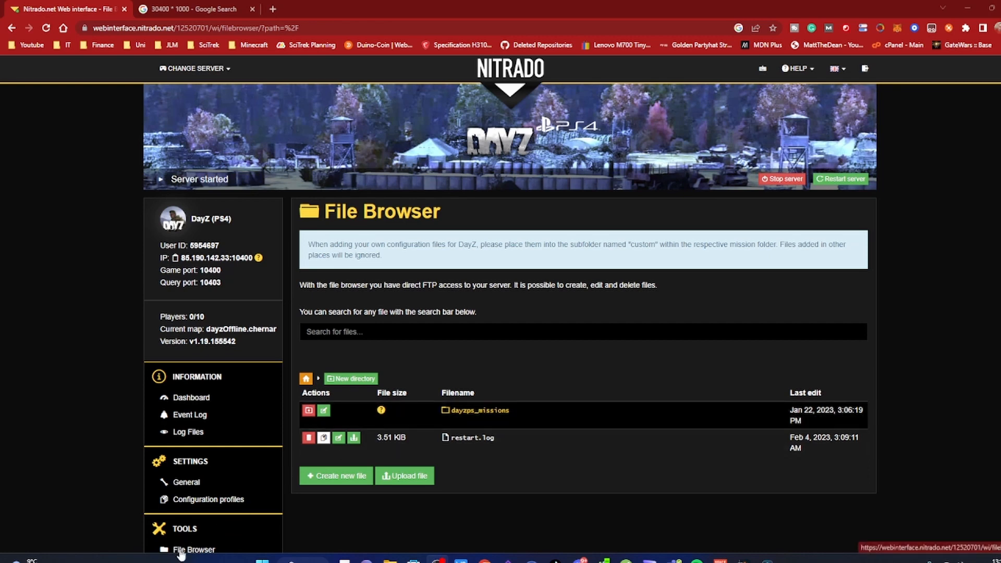
pyautogui.moveTo(348, 204)
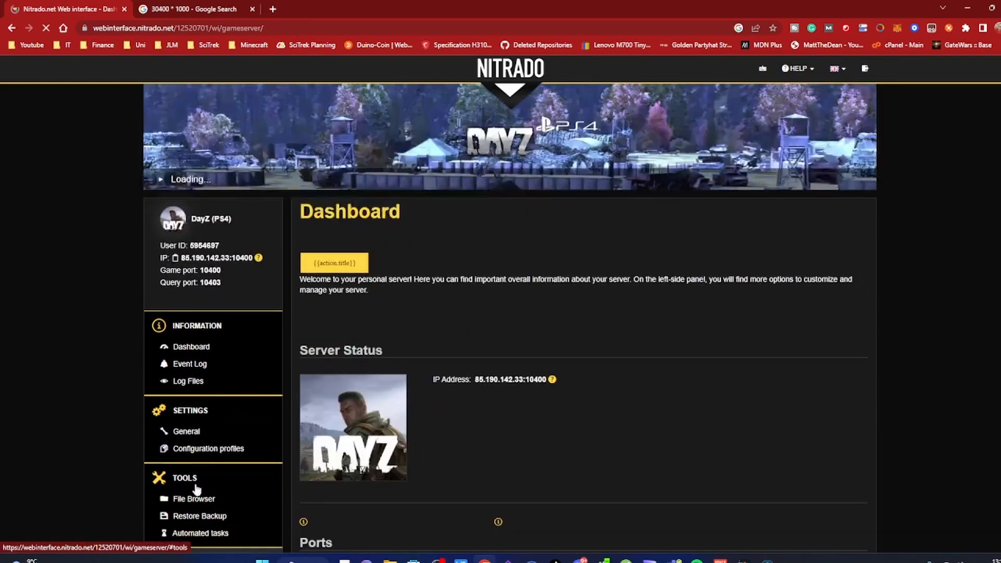
# Navigate the File Browser through dayzps_missions and dayzOffline.chernarusplus into the db folder and select events.xml.
pyautogui.click(194, 499)
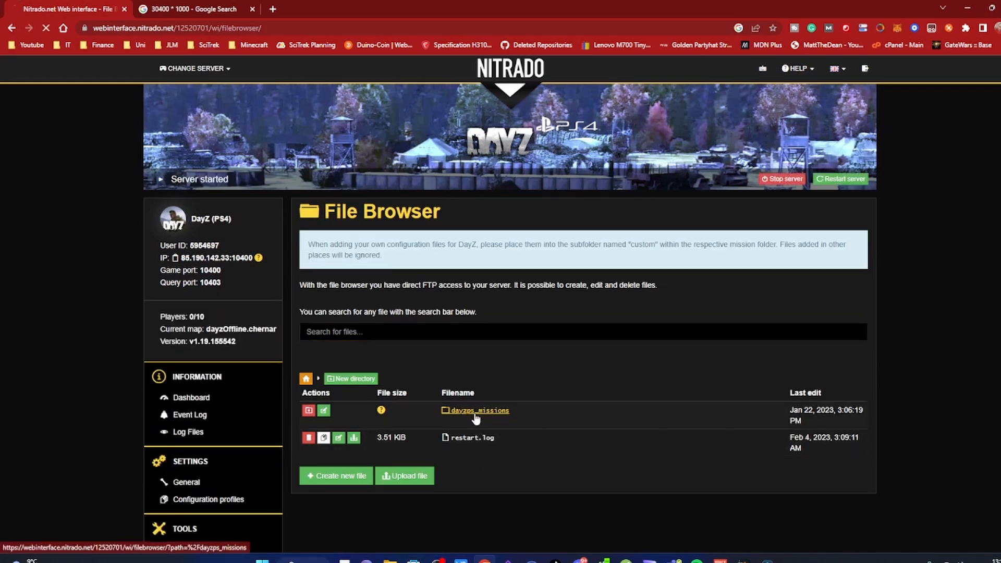
pyautogui.click(478, 410)
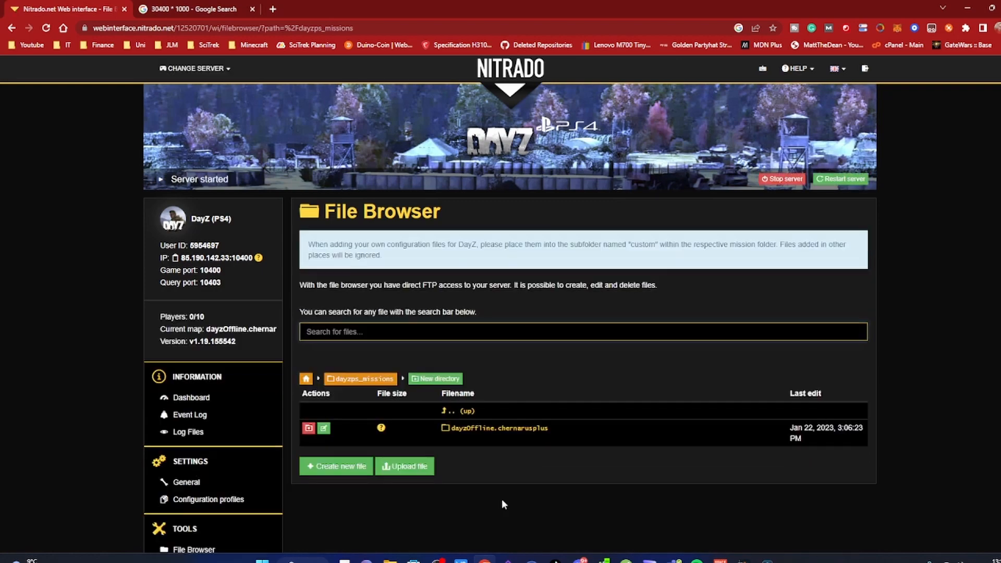
pyautogui.click(499, 428)
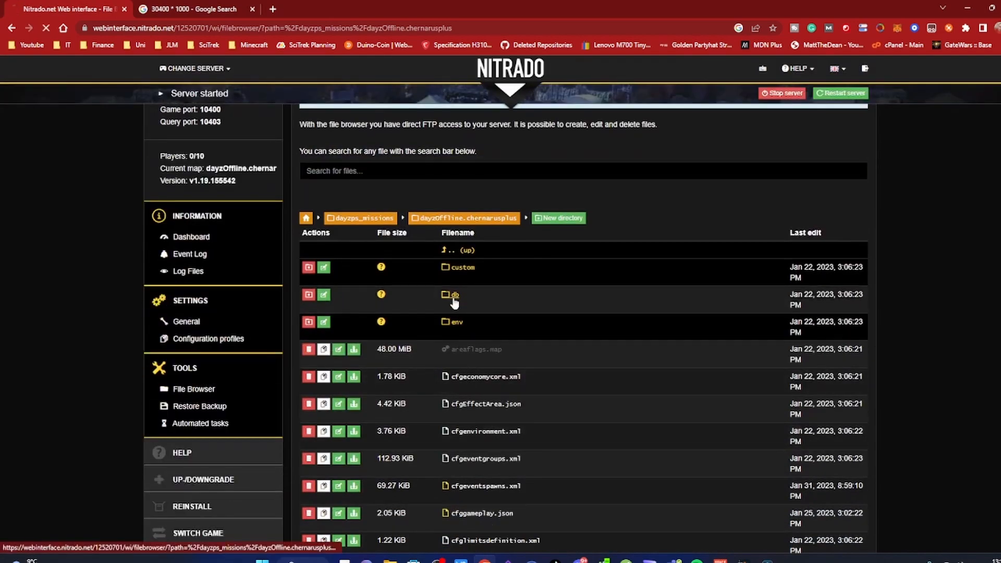
pyautogui.click(453, 294)
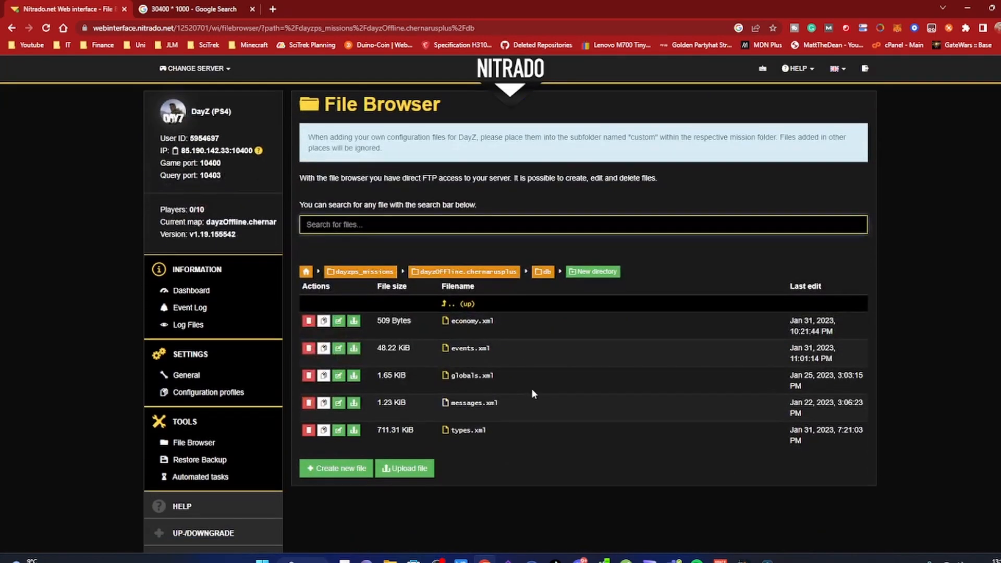
pyautogui.click(470, 348)
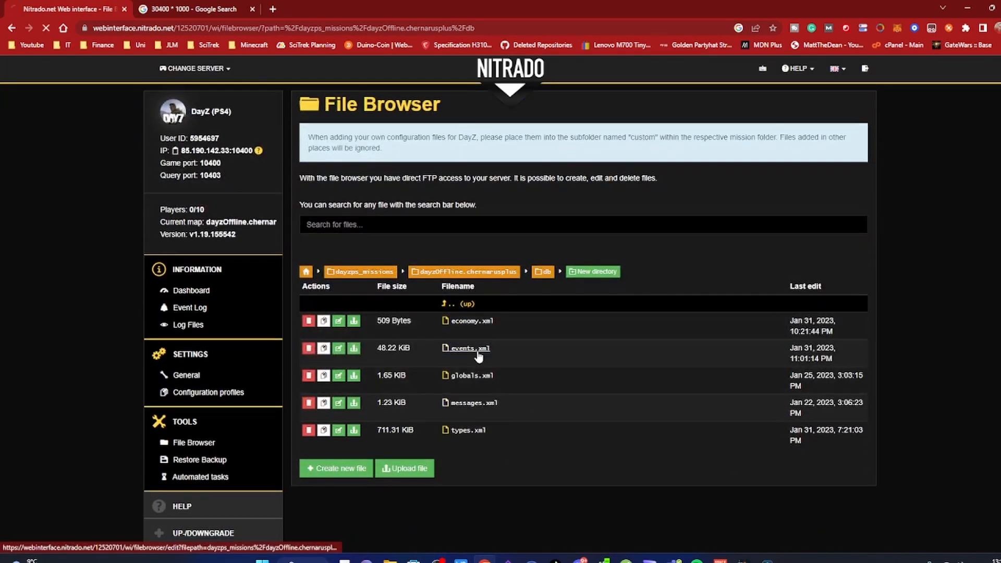
# Load events.xml in the editor and scroll through its contents.
pyautogui.click(468, 348)
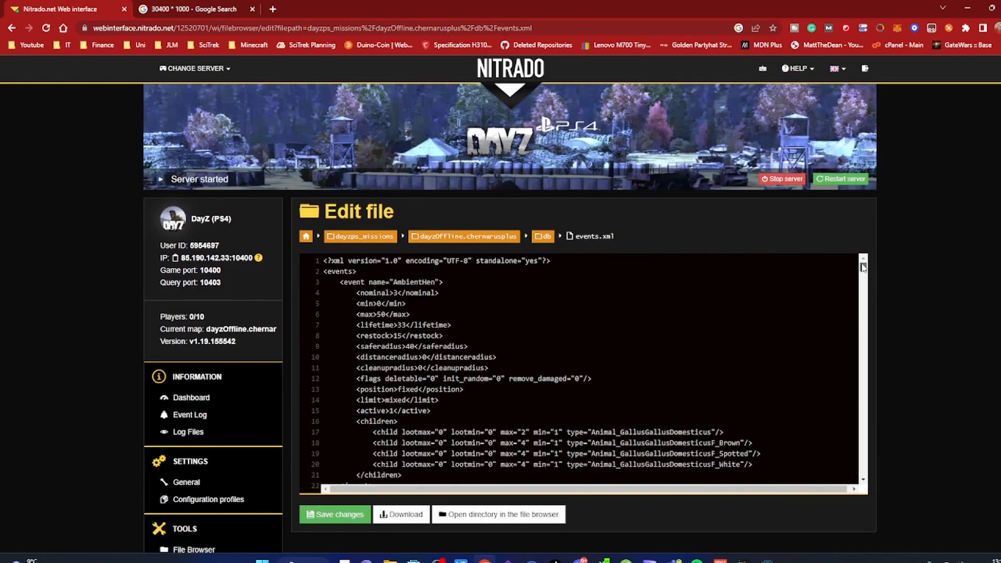
pyautogui.scroll(-3)
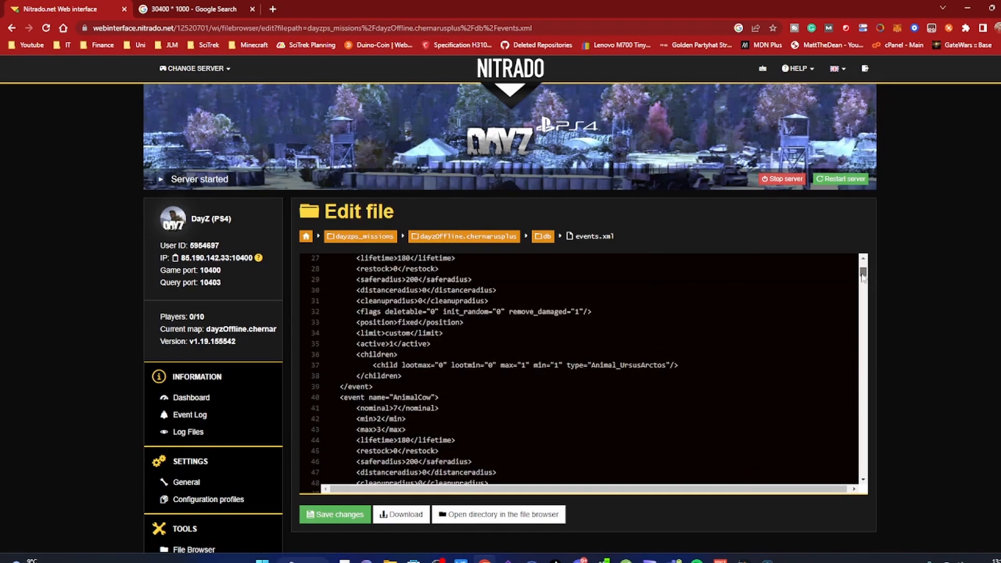
pyautogui.scroll(-3)
pyautogui.write('truck')
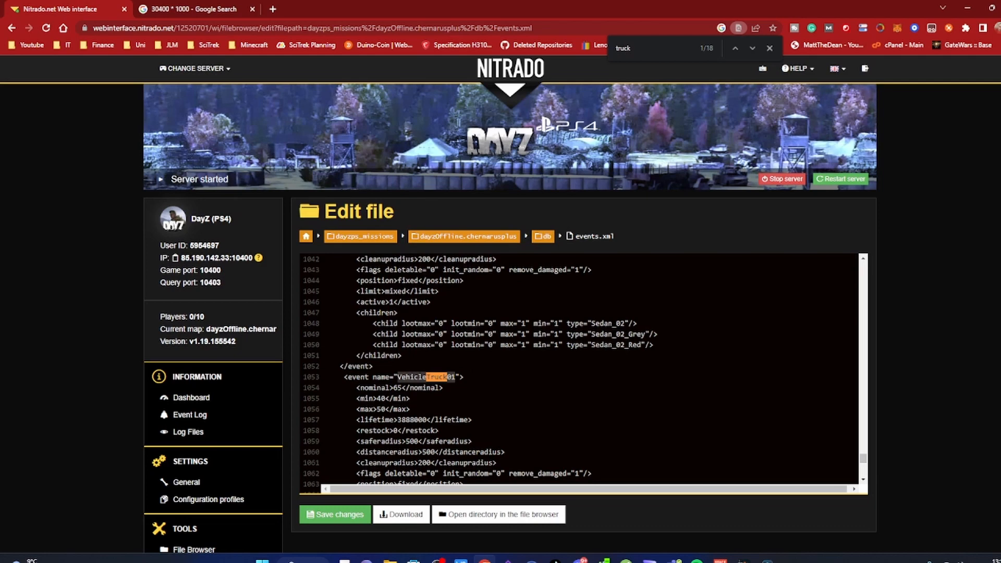
# Scroll to the VehicleTruck01 and VehicleTruckTrader events and enter 40 for the truck child value.
pyautogui.scroll(-3)
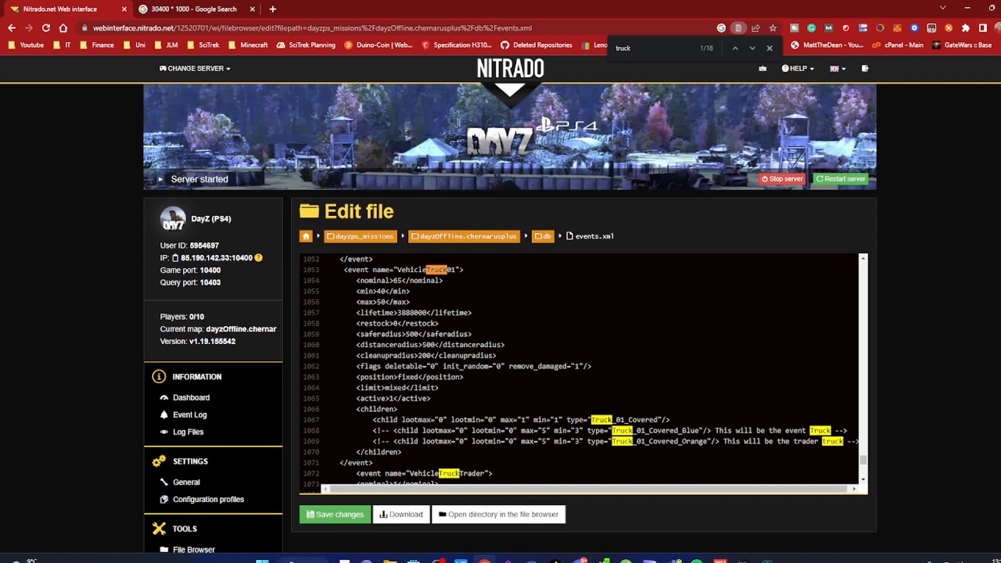
pyautogui.write('40')
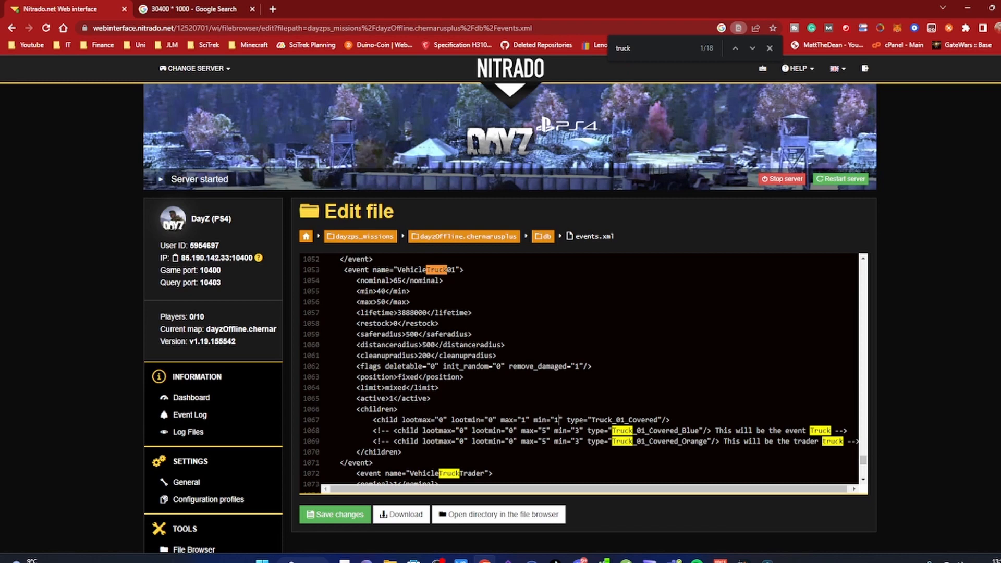
pyautogui.scroll(-3)
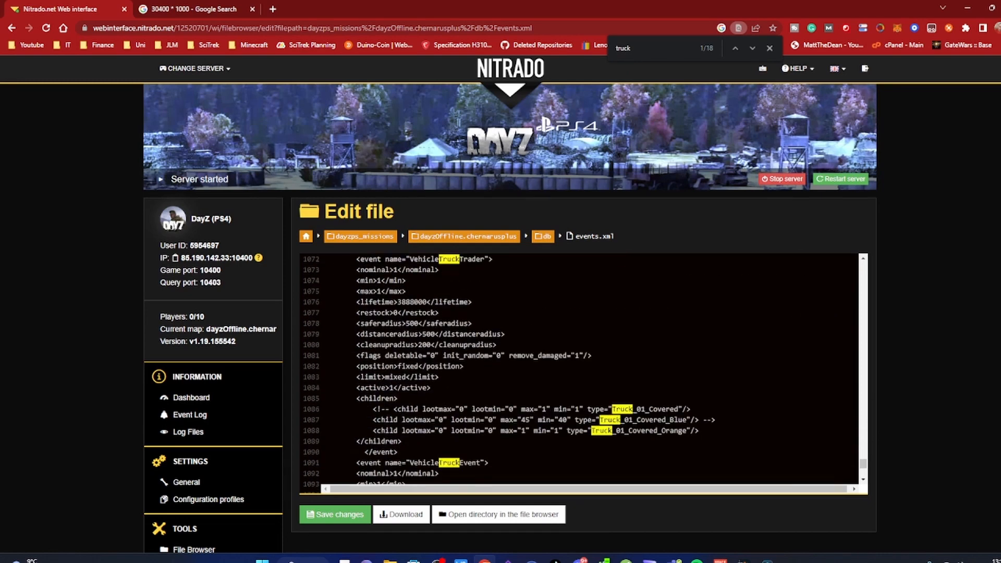